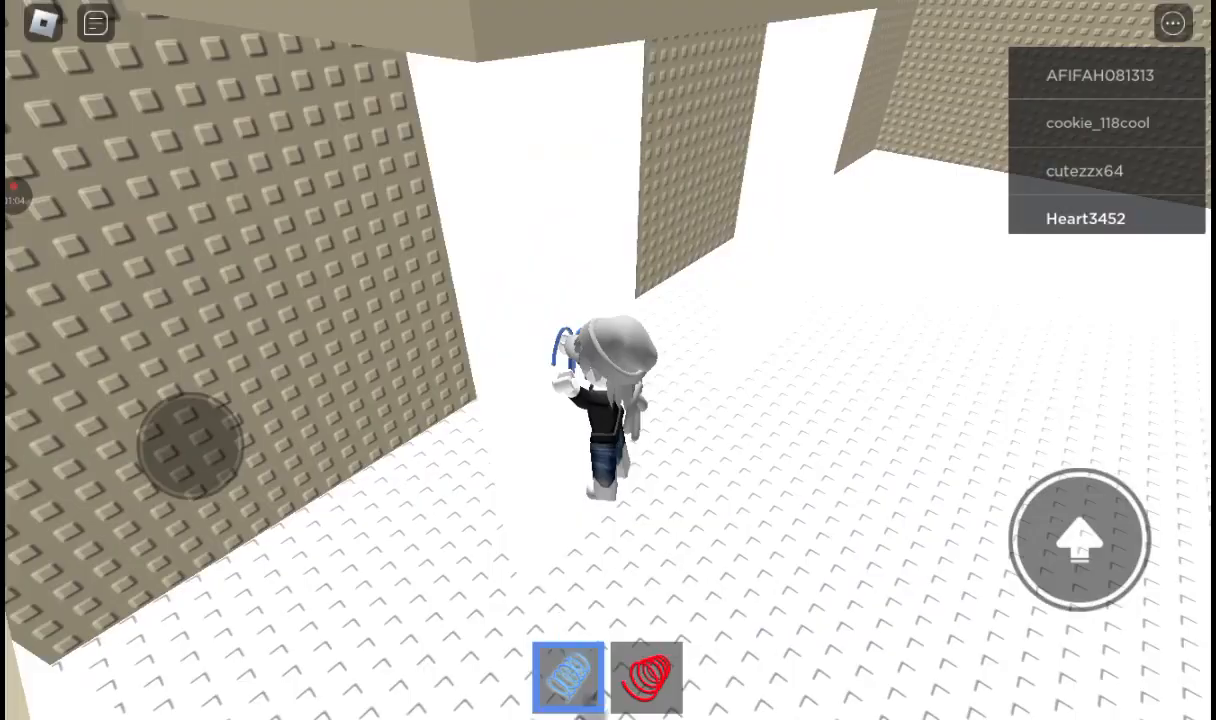
Climb the obby from the white floor onto the kitten picture platform beside the lattice.
{"action": "left_click", "coordinate": [646, 678]}
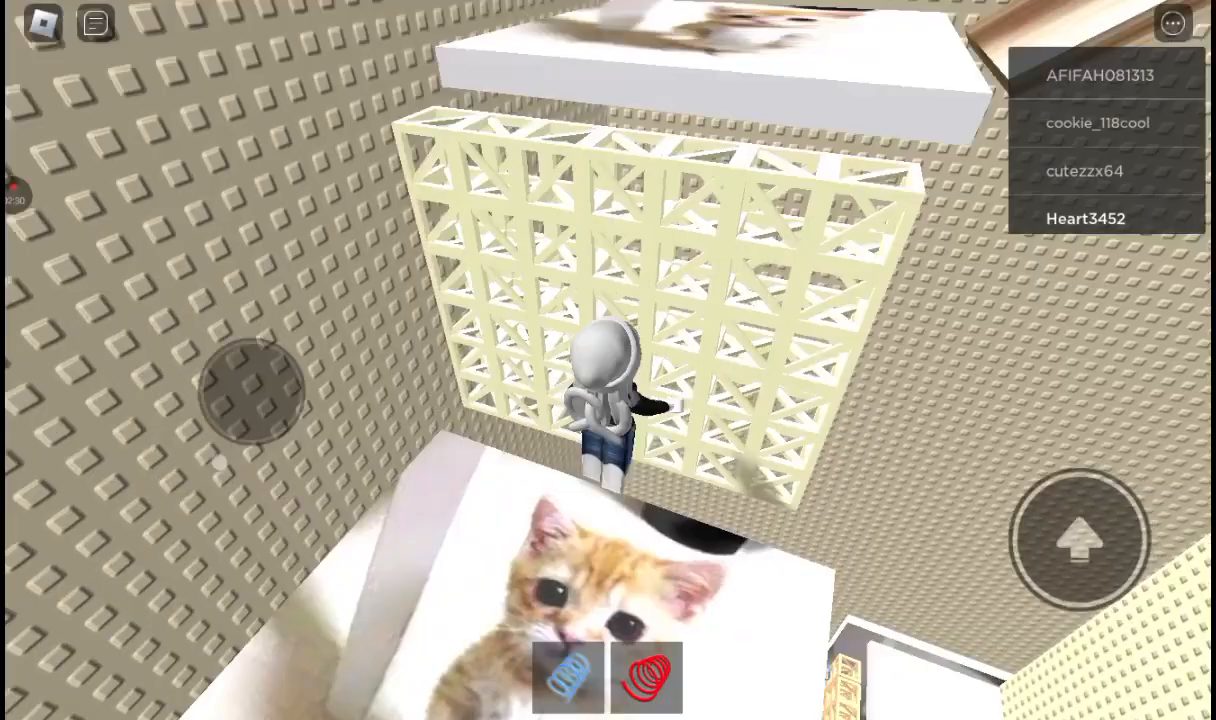
Jump up onto the narrow white ledge beneath the tan stepping platforms.
{"action": "left_click", "coordinate": [646, 677]}
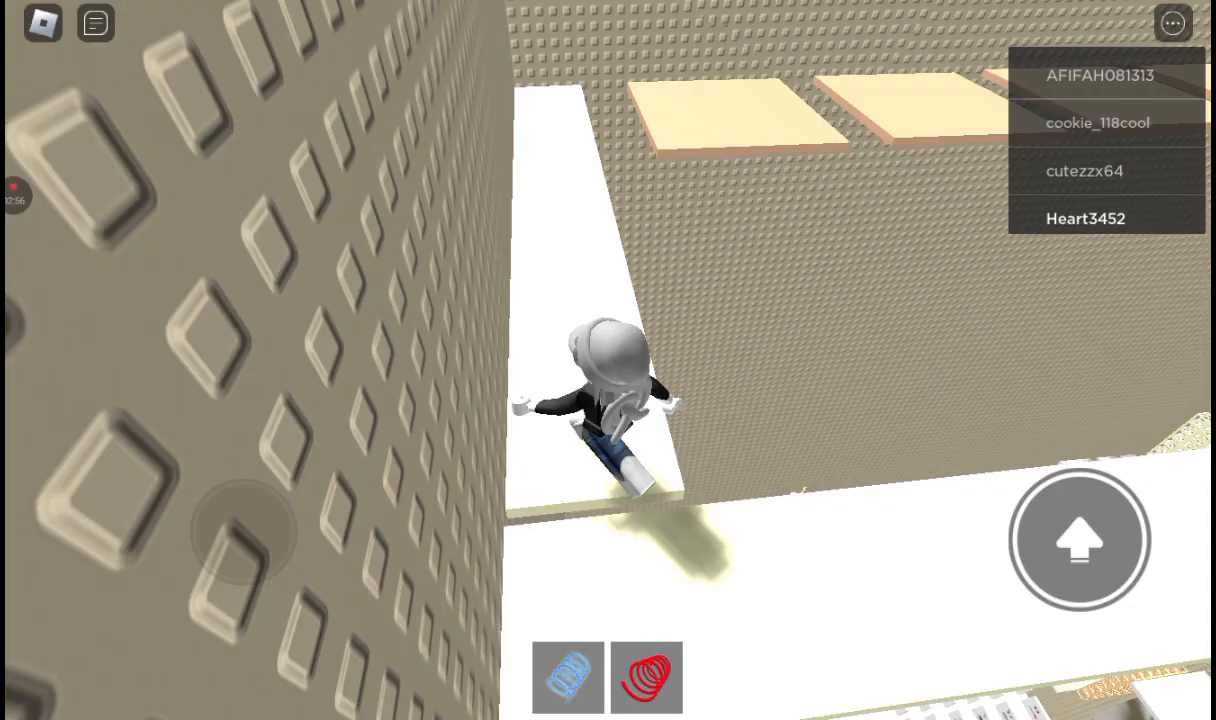
Hop across the puffy tan cloud platforms onto the small tan shelf near the crate.
{"action": "left_click", "coordinate": [1079, 540]}
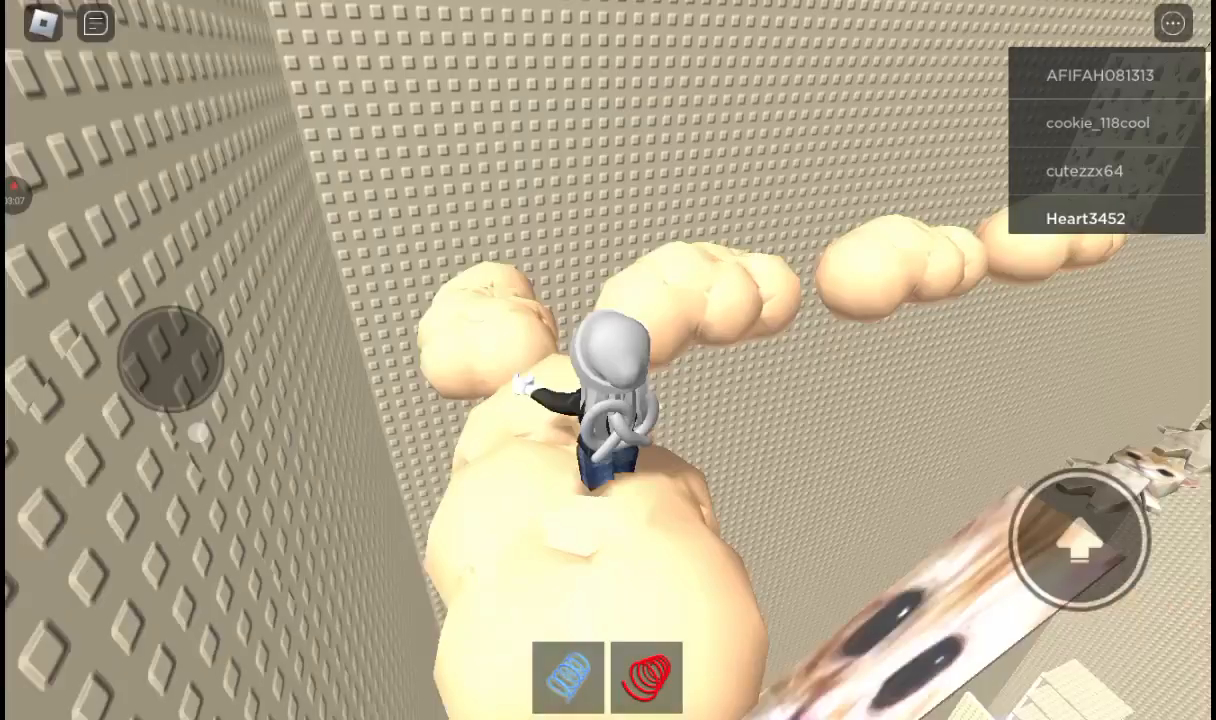
{"action": "left_click", "coordinate": [646, 676]}
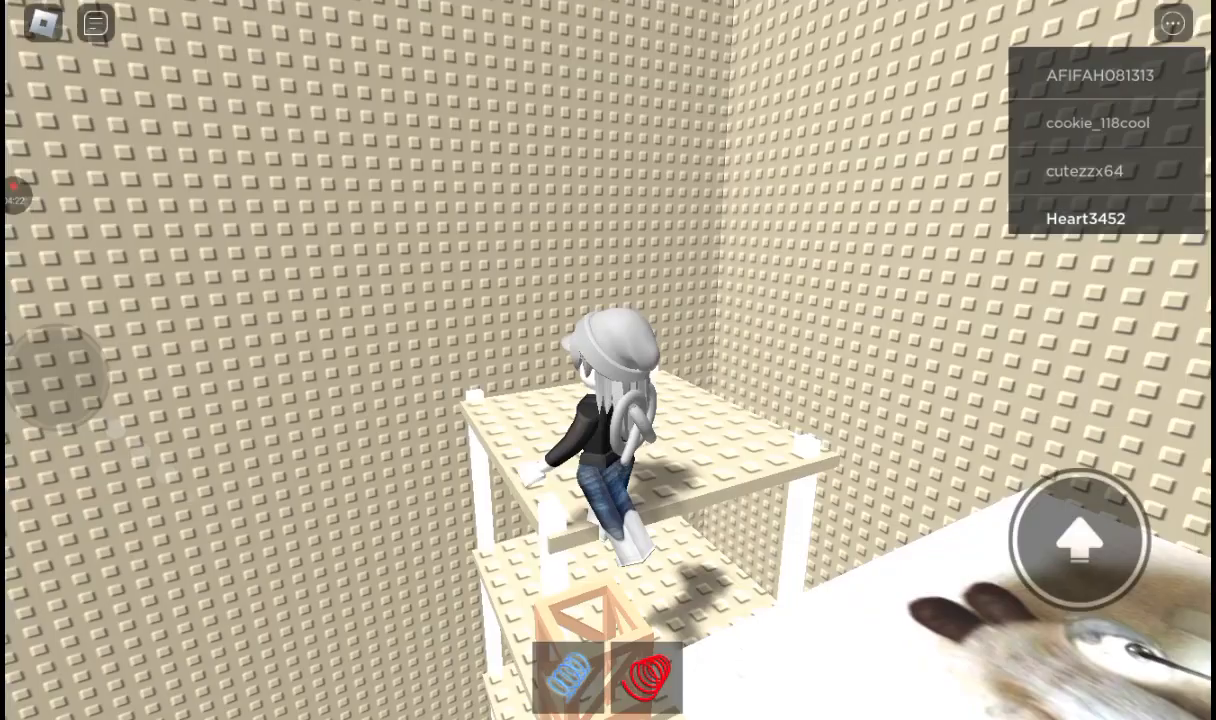
Jump from the wooden crate up to the narrow tan beam above the kitten area.
{"action": "left_click", "coordinate": [568, 678]}
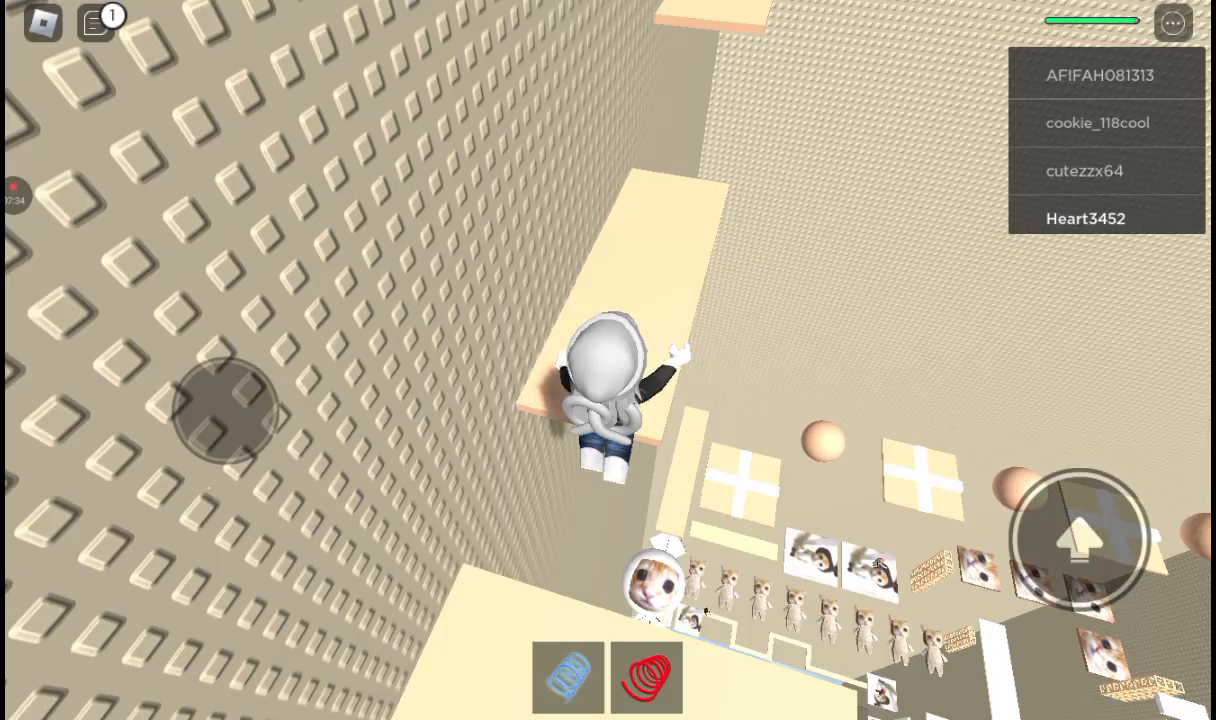
Land on the high beige ledge and arrive in the sandy playground by the slide.
{"action": "left_click", "coordinate": [646, 678]}
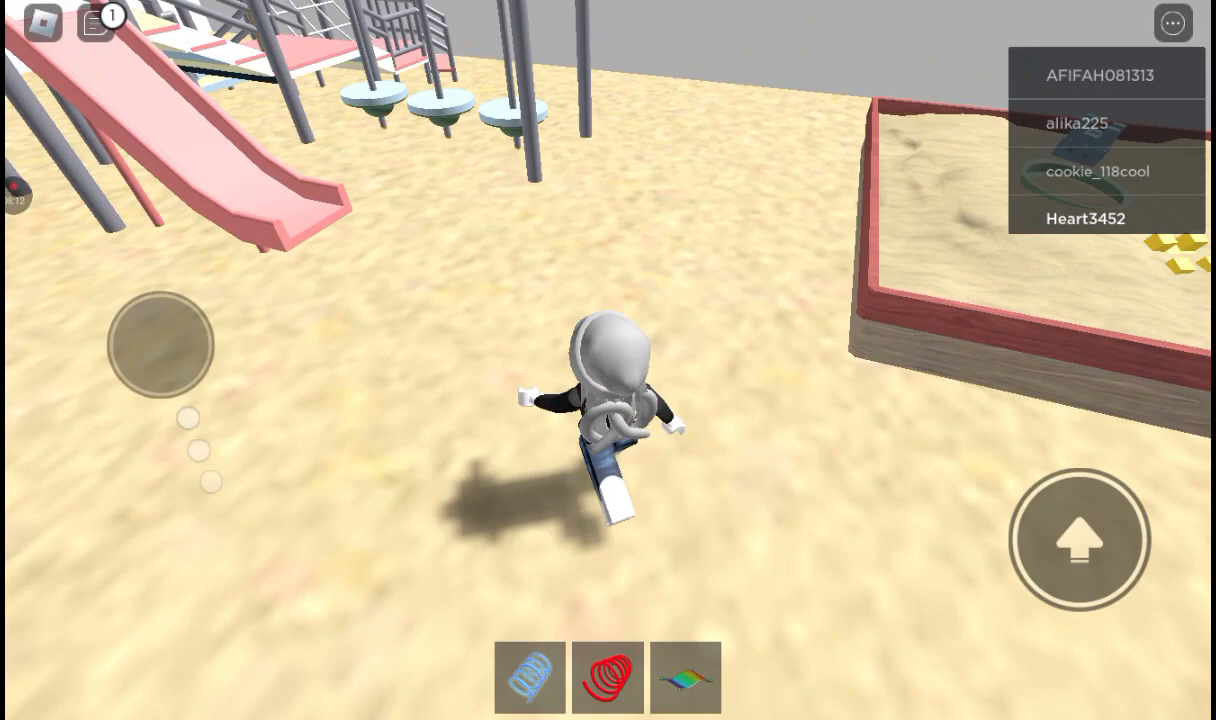
Equip the rainbow magic carpet from the hotbar and ride it across the sand.
{"action": "left_click", "coordinate": [686, 676]}
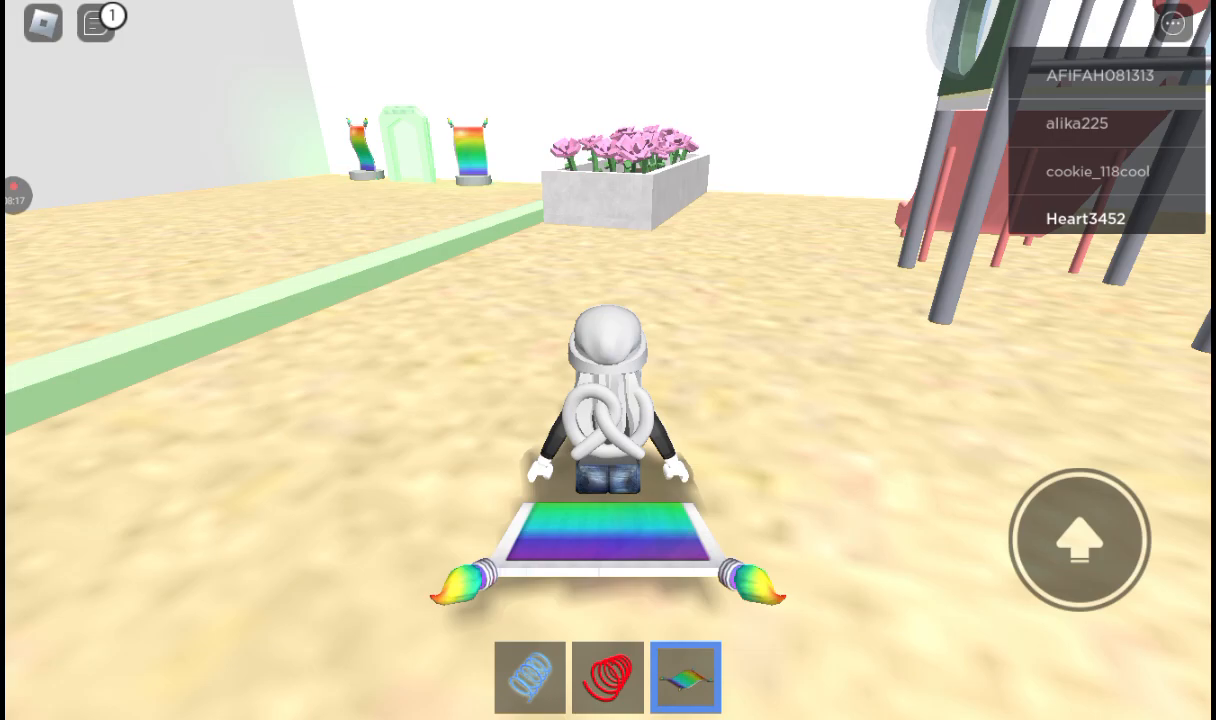